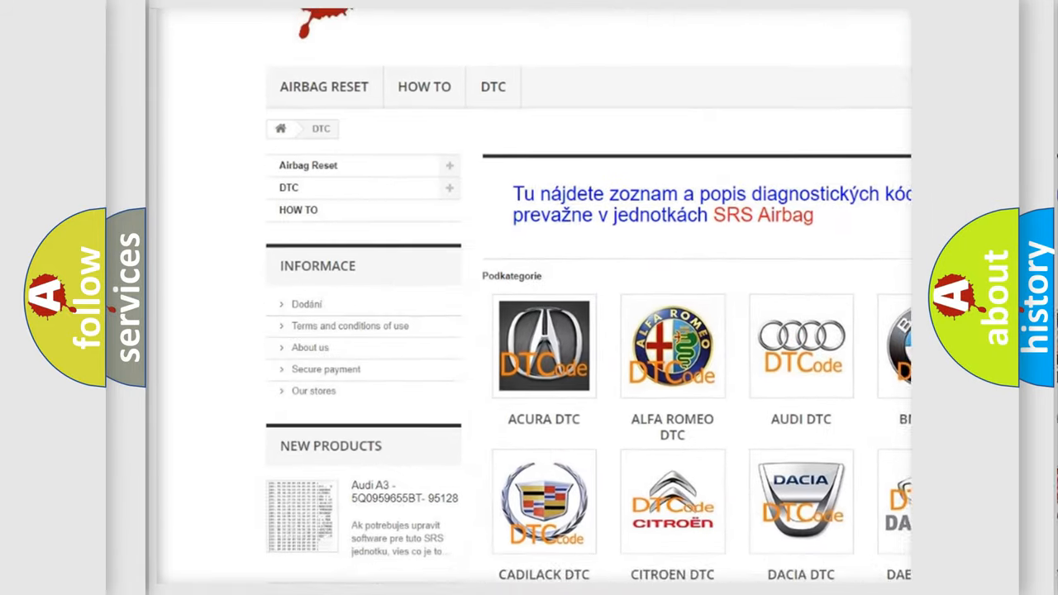
scroll(down, 3)
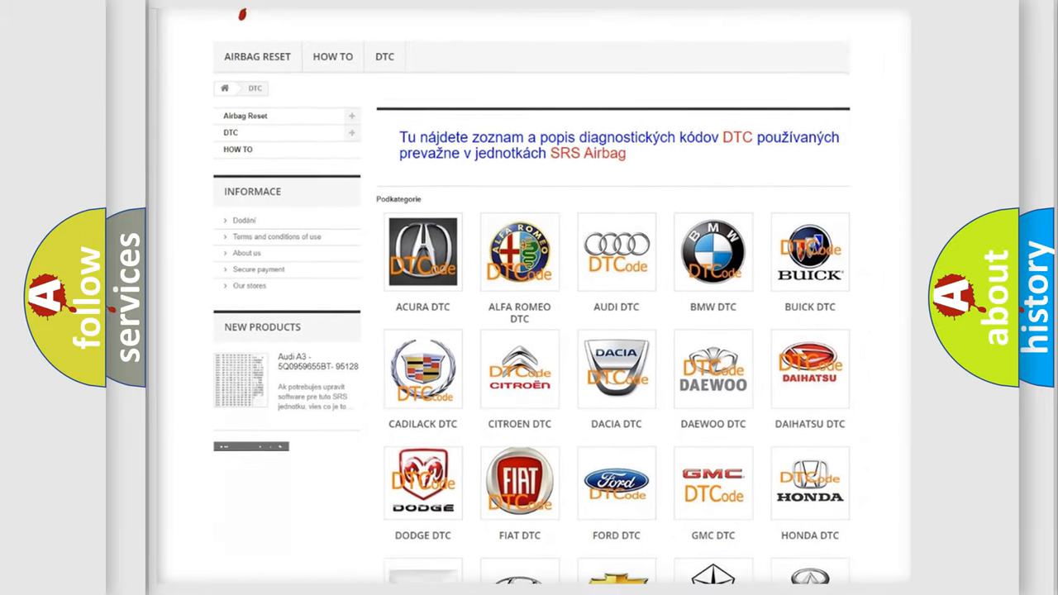
scroll(down, 3)
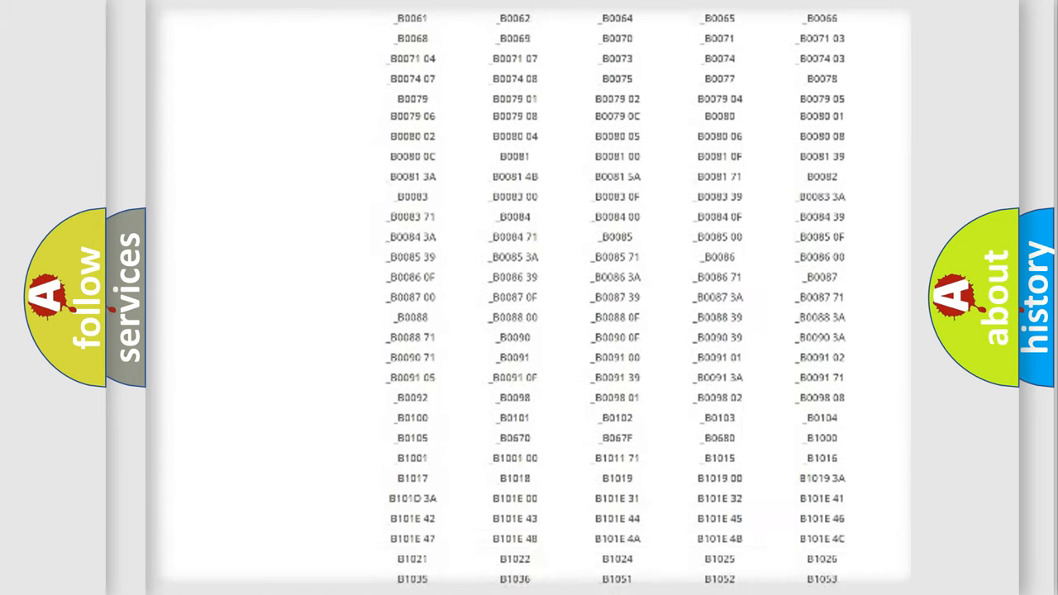
scroll(up, 3)
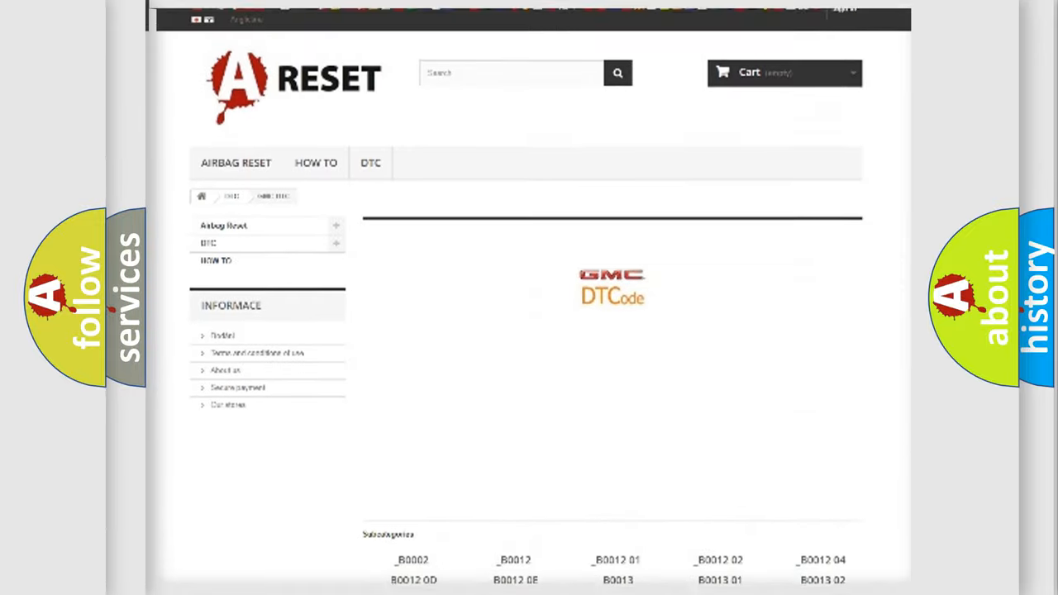